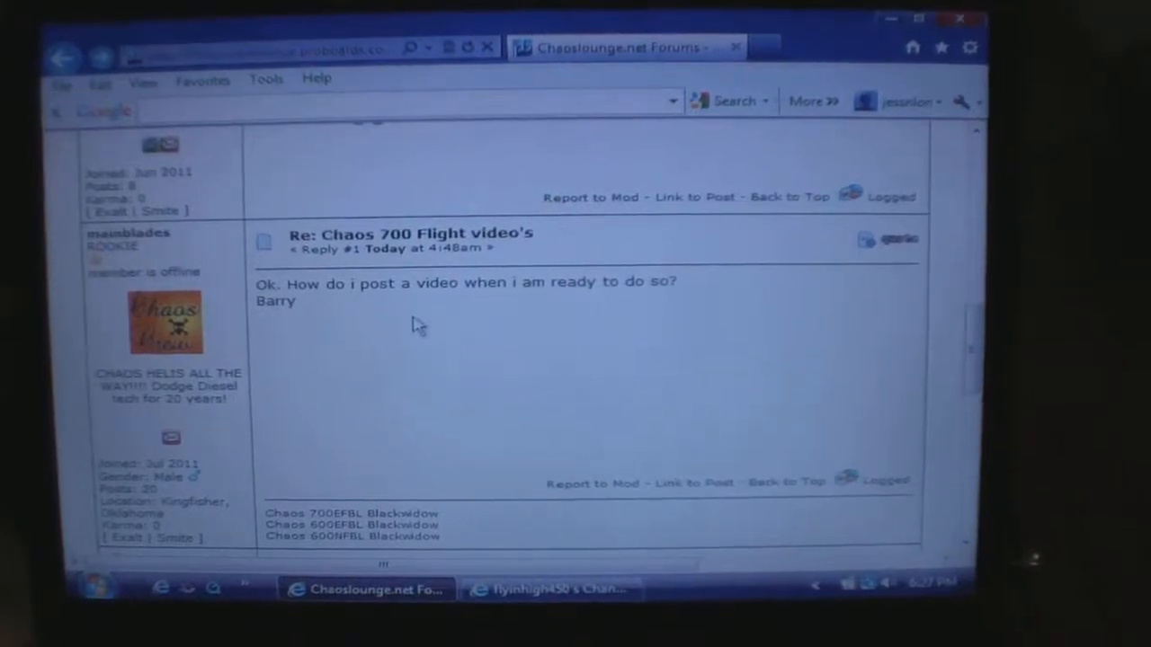
# Scroll down the Chaos 700 Flight video's thread to the administrator's reply about posting a video.
pyautogui.scroll(-3)
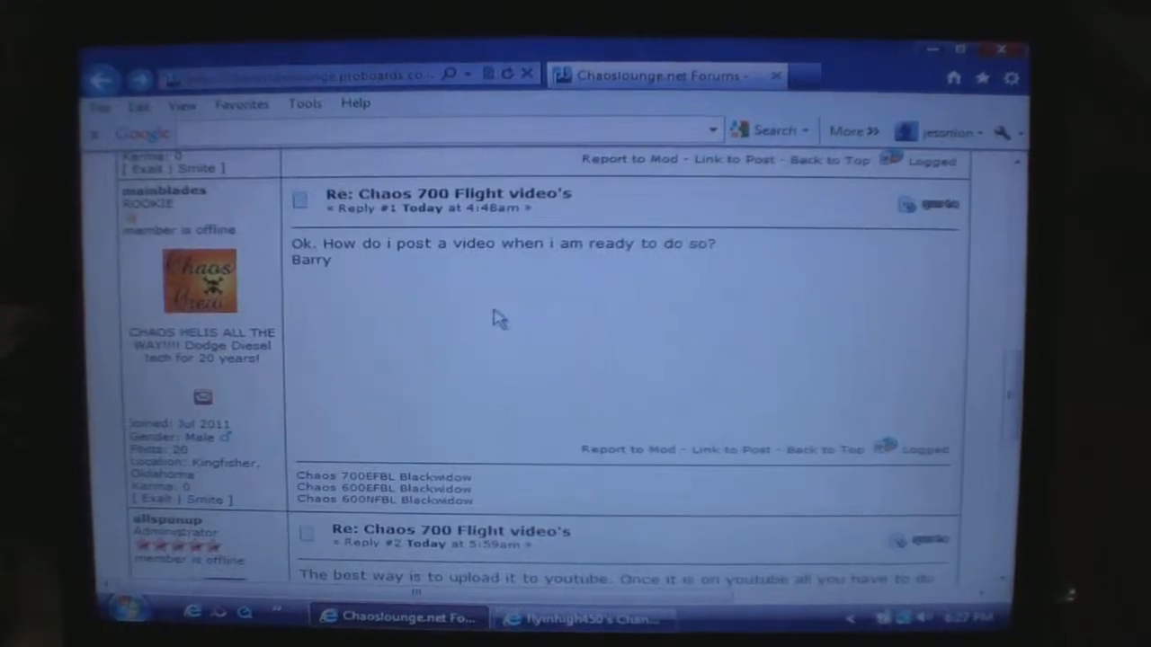
pyautogui.scroll(-3)
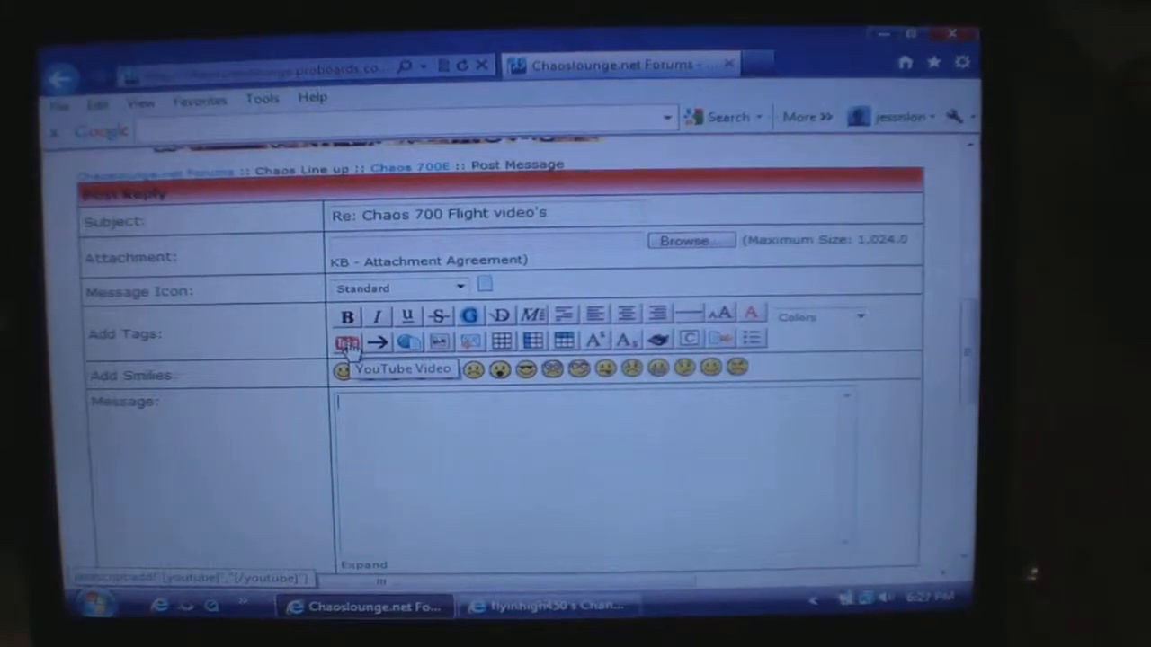
# Scroll the thread down to reach the Reply control for the Chaos 700 thread.
pyautogui.scroll(-3)
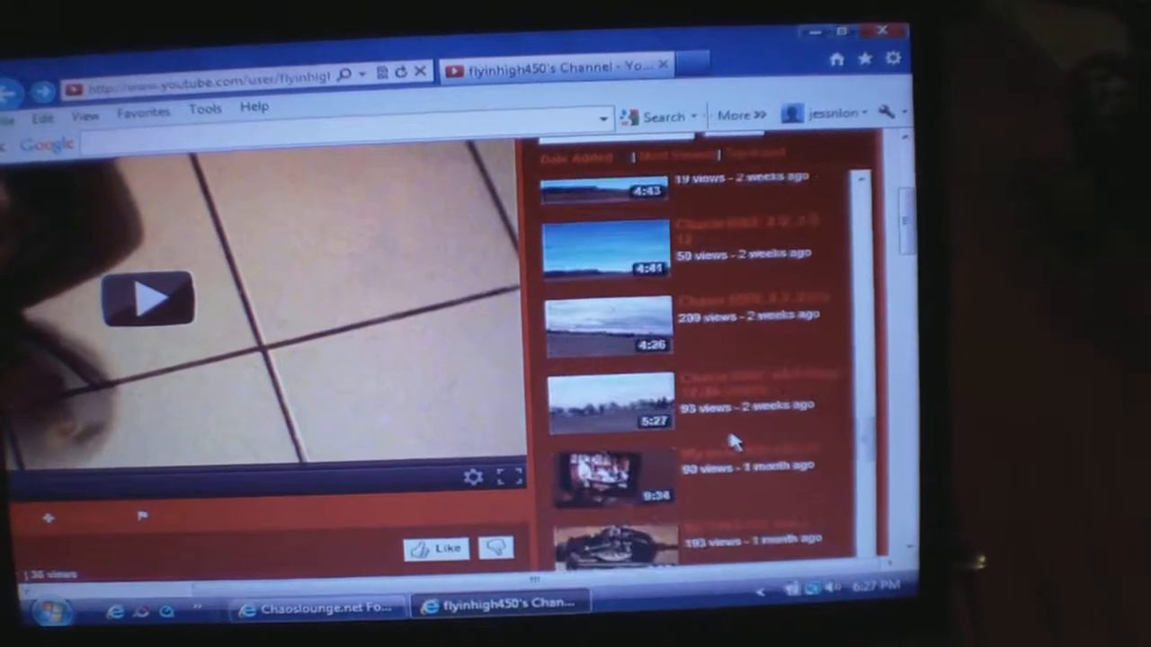
pyautogui.scroll(-3)
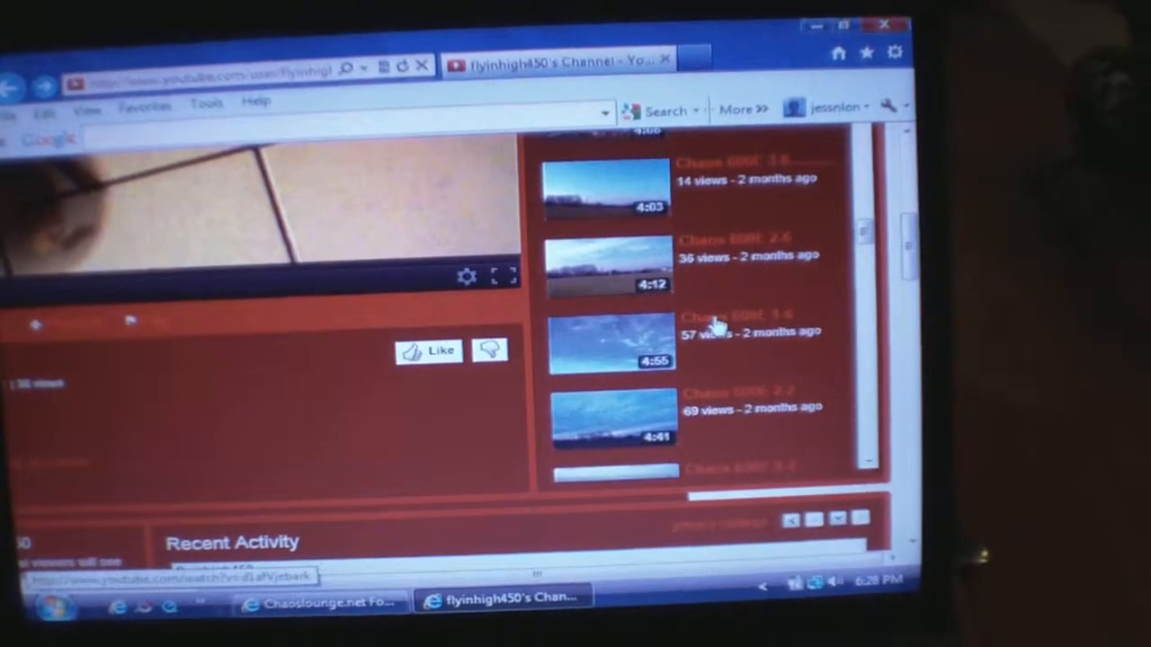
pyautogui.scroll(-3)
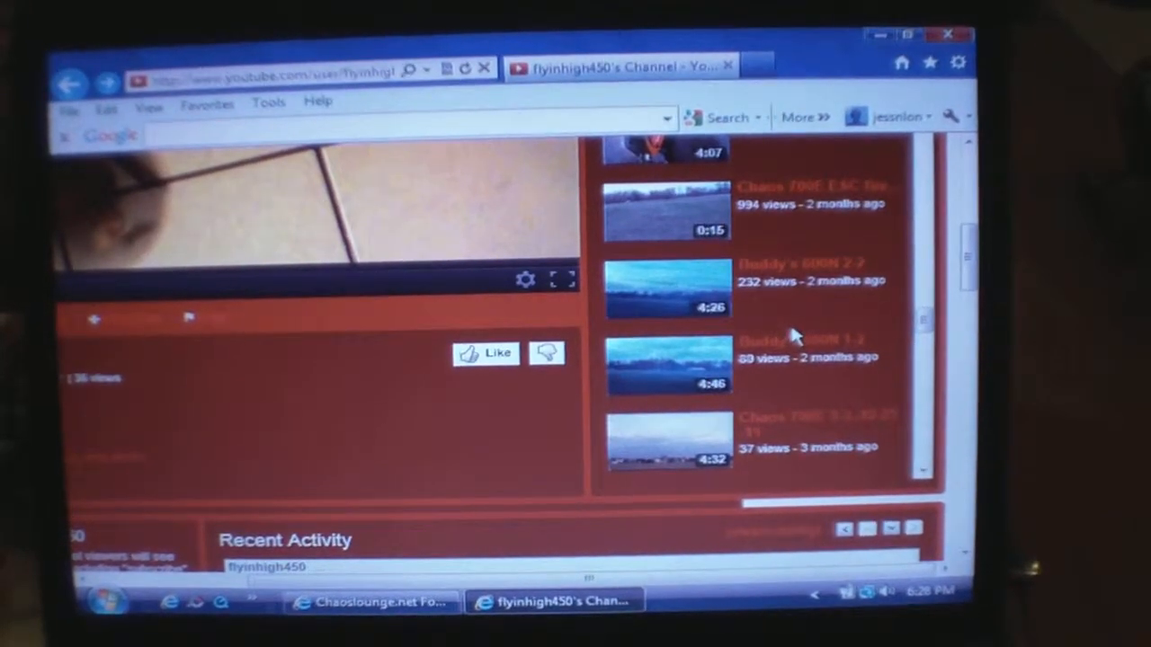
pyautogui.scroll(-3)
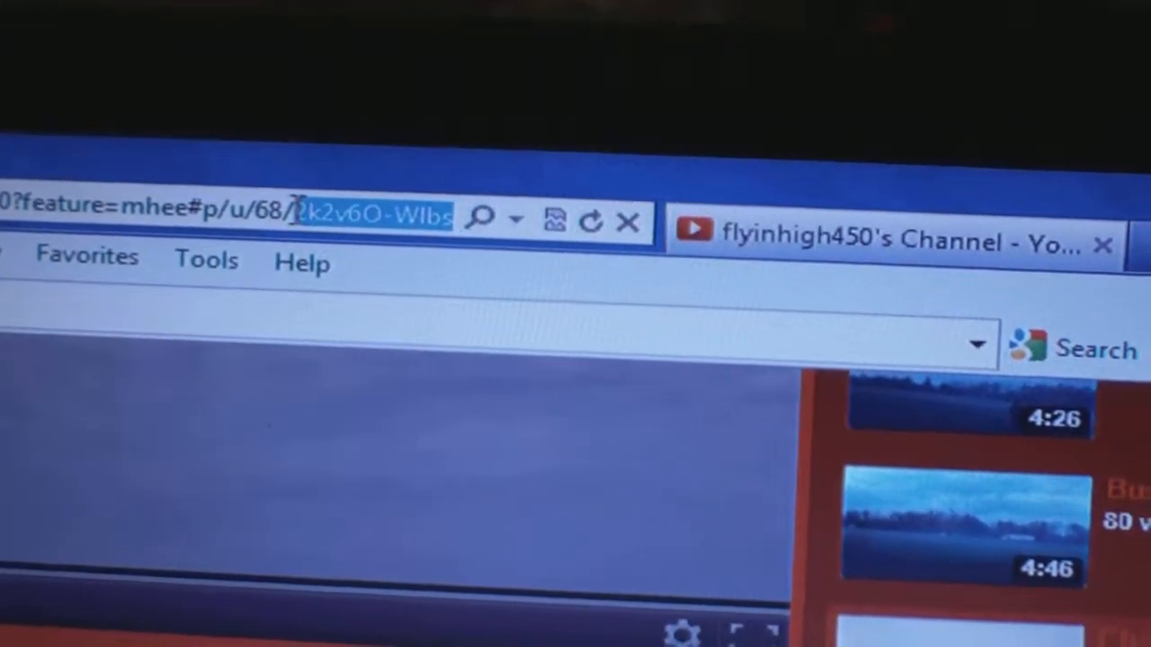
# Copy the selected video ID from the end of the YouTube address bar URL.
pyautogui.rightClick(369, 212)
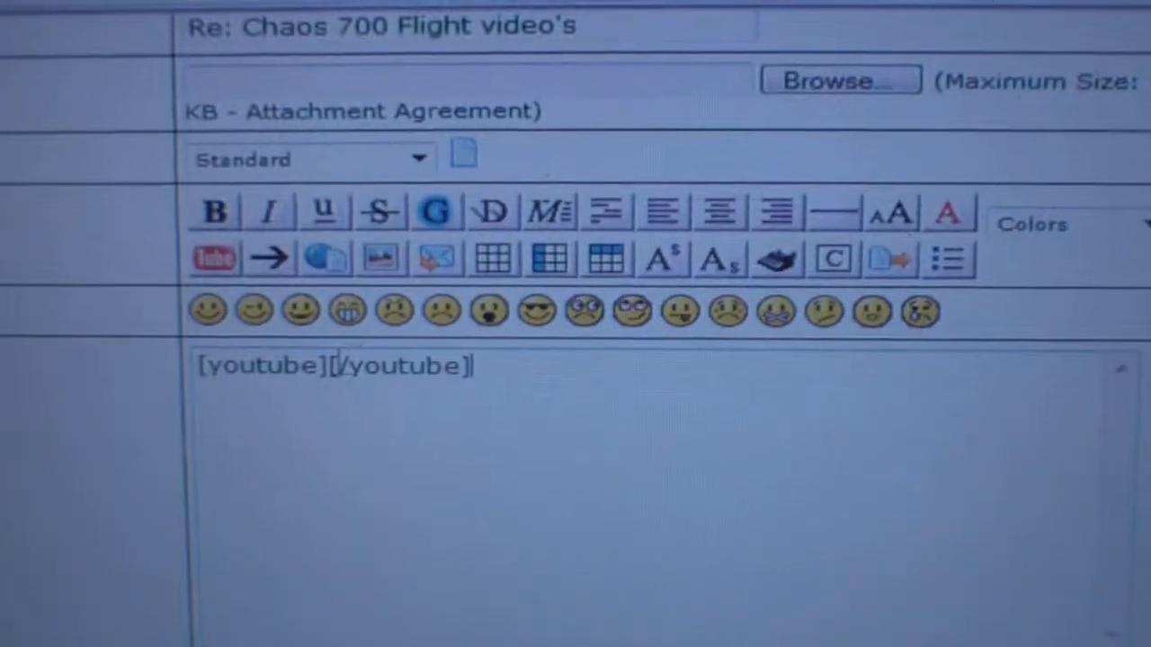
# Paste the video ID between the [youtube] tags in the reply message and return to the thread.
pyautogui.rightClick(405, 405)
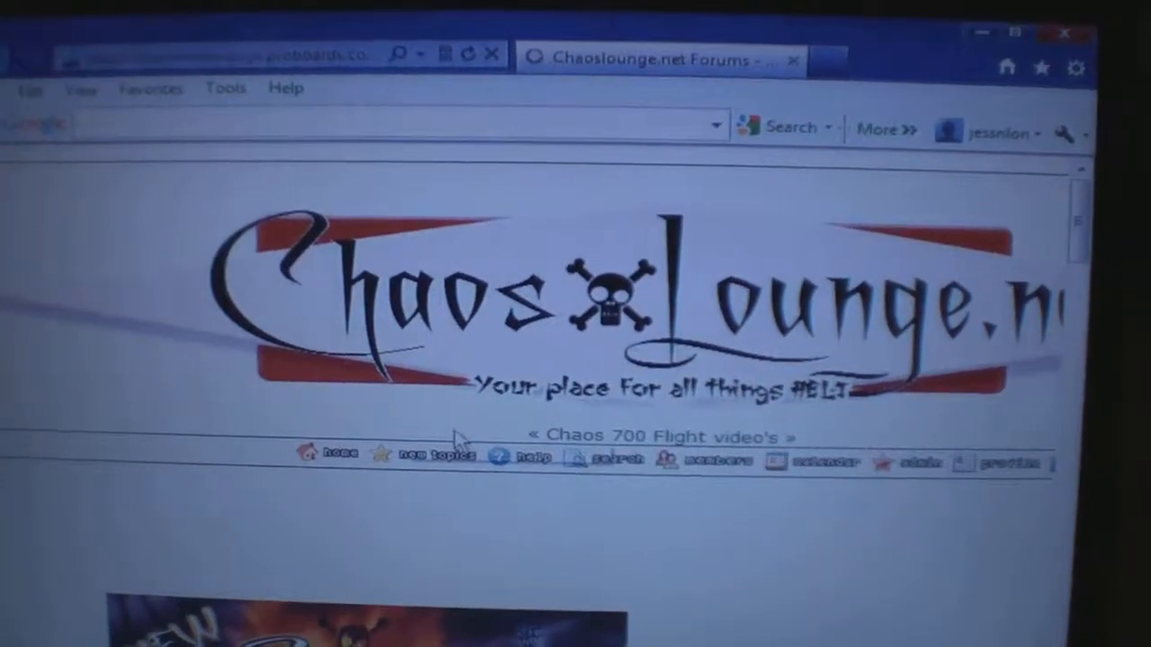
pyautogui.scroll(-3)
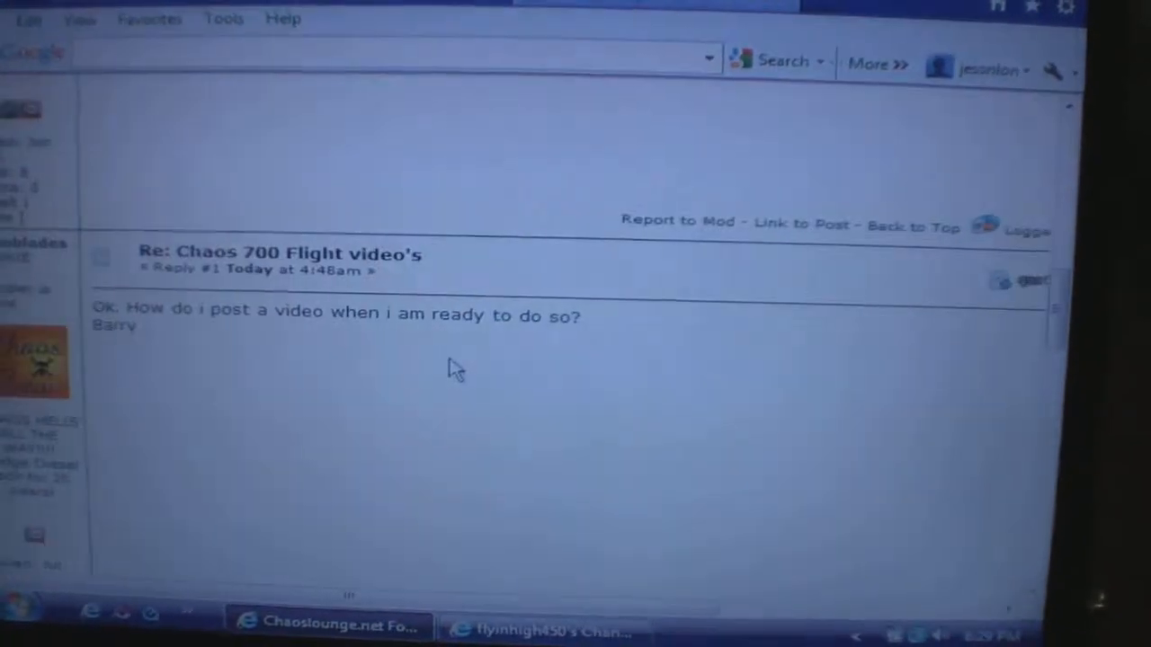